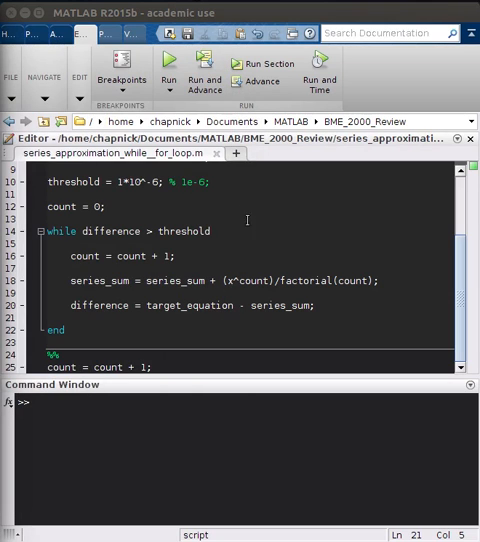
Scroll the exp(5) series script, dropping the post-loop %% break and adding top blank lines.
{"action": "scroll", "scroll_direction": "up", "scroll_amount": 3}
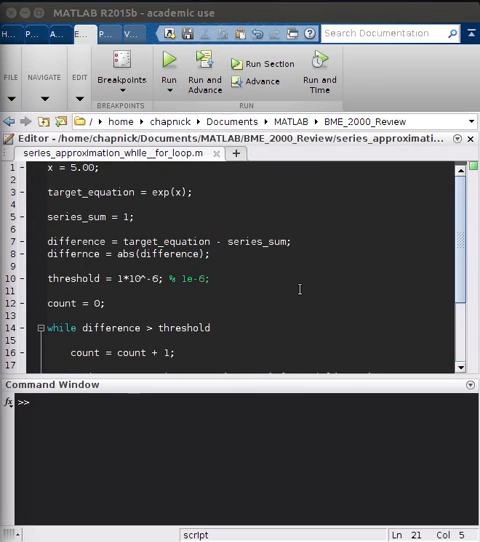
{"action": "scroll", "scroll_direction": "down", "scroll_amount": 3}
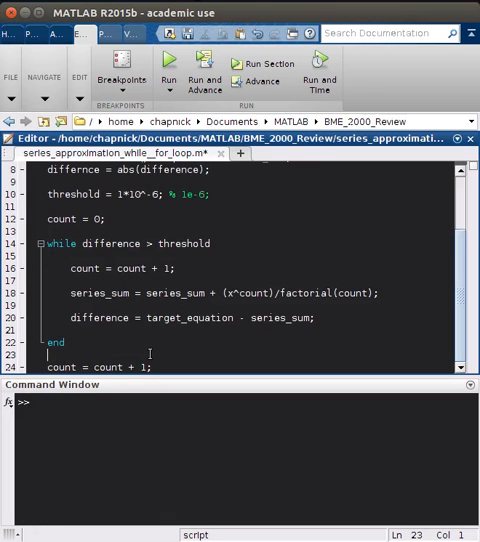
{"action": "scroll", "scroll_direction": "down", "scroll_amount": 3}
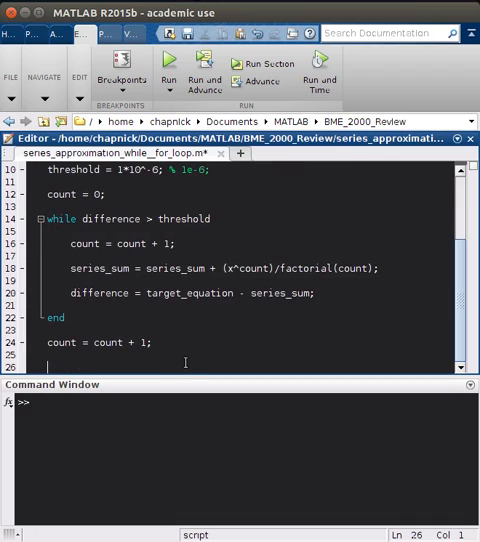
{"action": "scroll", "scroll_direction": "up", "scroll_amount": 3}
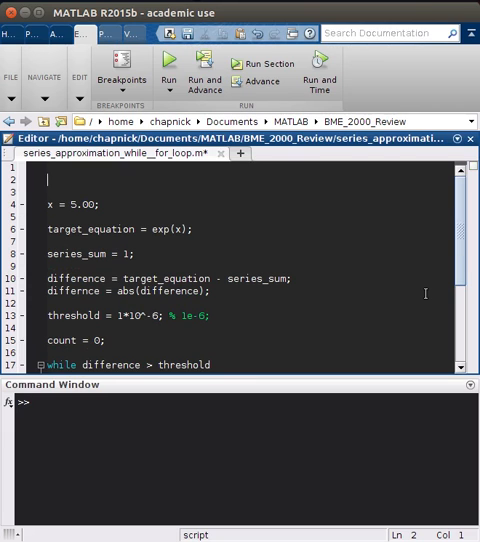
Type the loop header for integer = 1:1:5 on line 2.
{"action": "type", "text": "for"}
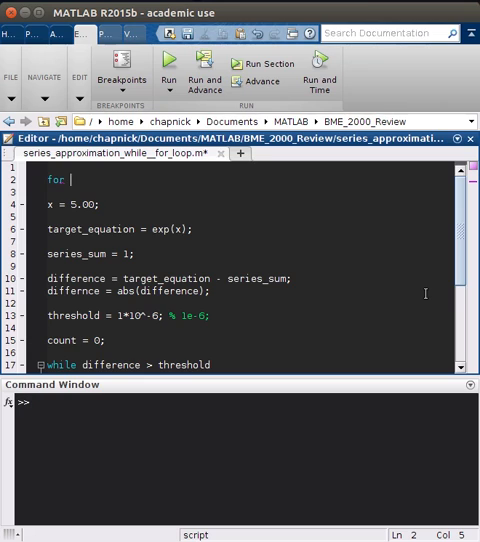
{"action": "type", "text": "inte"}
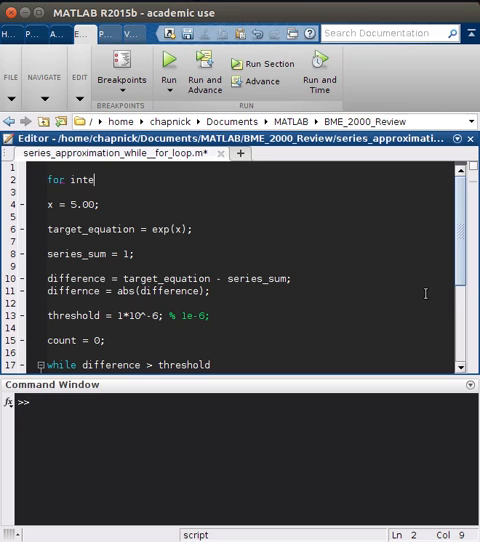
{"action": "type", "text": "ger ="}
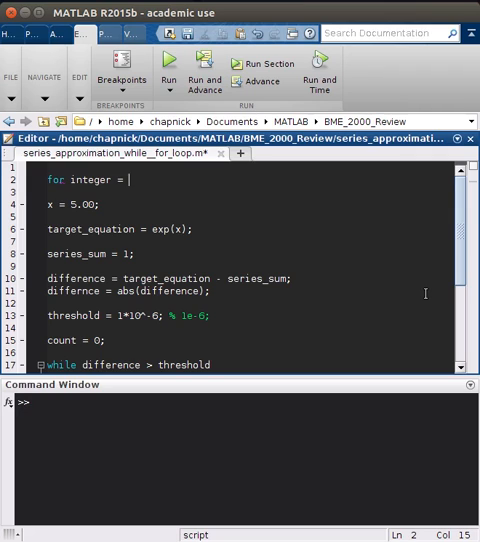
{"action": "type", "text": "1"}
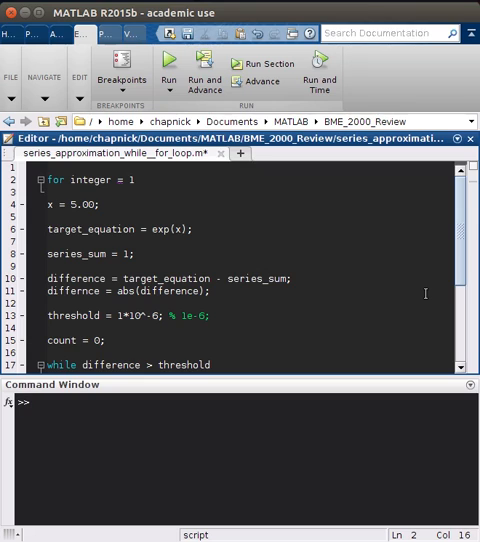
{"action": "type", "text": ":1:5"}
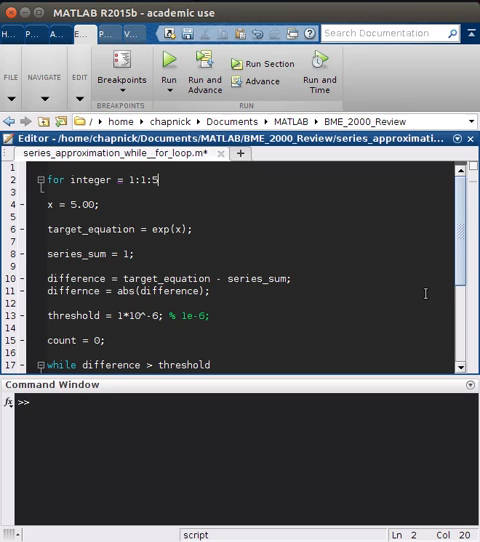
Add the comment % [start]:[step]:[stop] after the loop header.
{"action": "type", "text": "%"}
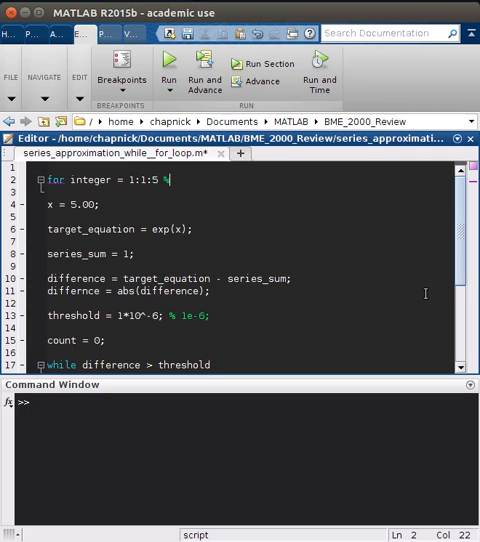
{"action": "double_click", "coordinate": [135, 181]}
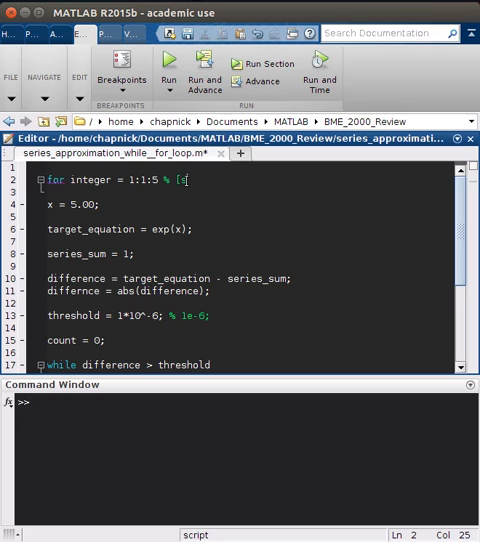
{"action": "type", "text": "tart]:"}
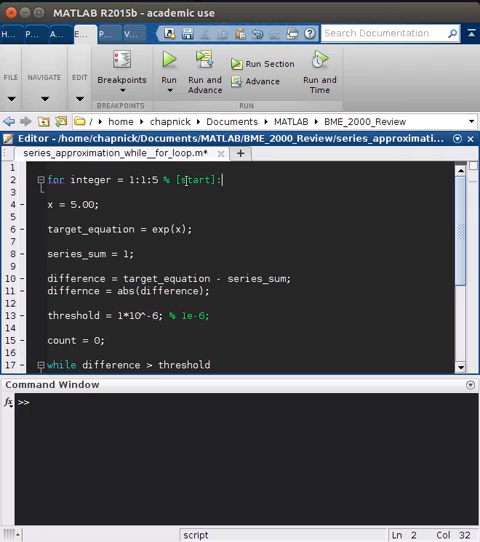
{"action": "type", "text": "[step"}
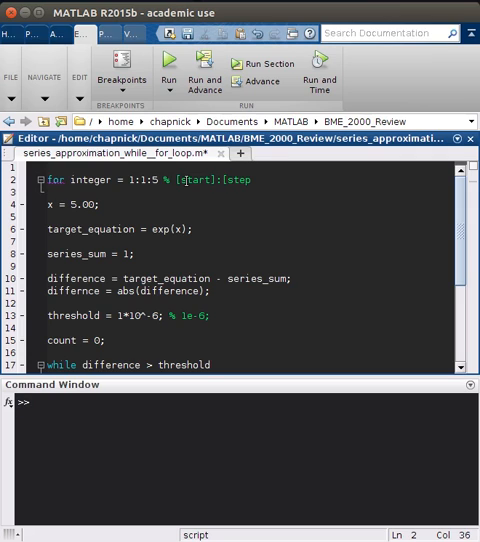
{"action": "type", "text": "]:"}
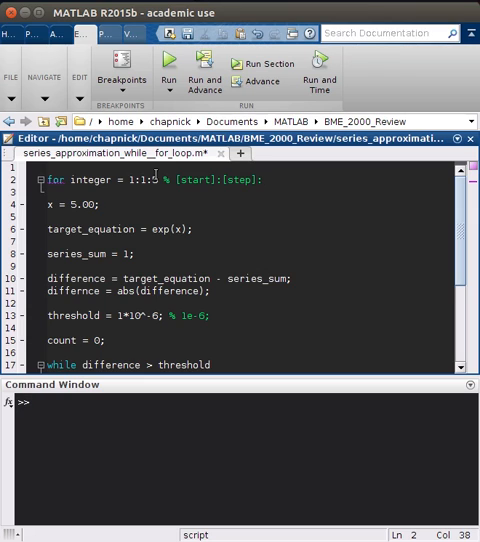
{"action": "type", "text": "[s"}
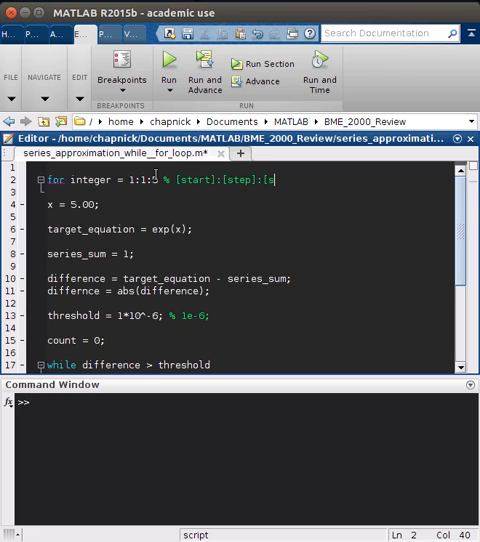
{"action": "type", "text": "top]"}
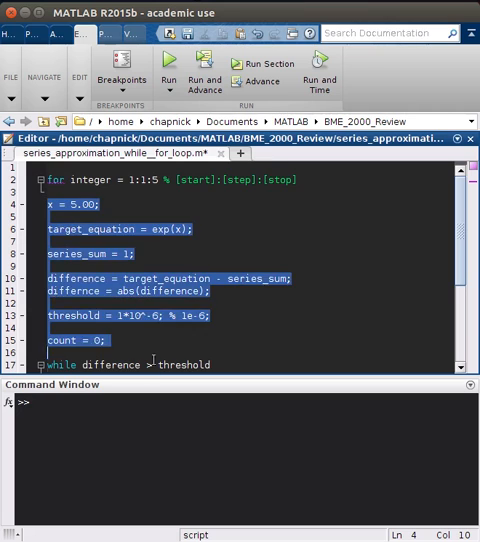
Indent lines 4 onward under the for loop and change x = 5.00 to x = integer.
{"action": "scroll", "scroll_direction": "down", "scroll_amount": 3}
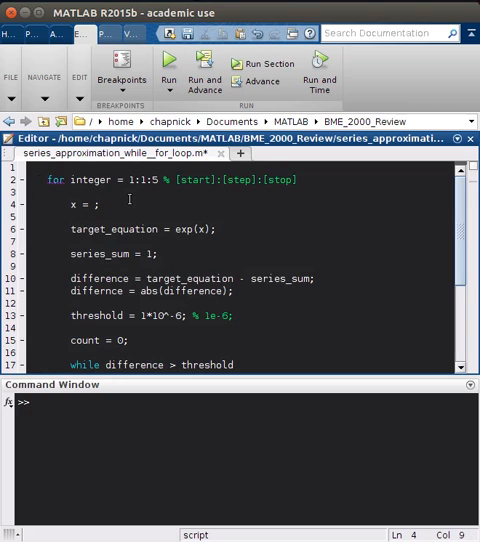
{"action": "type", "text": "integer"}
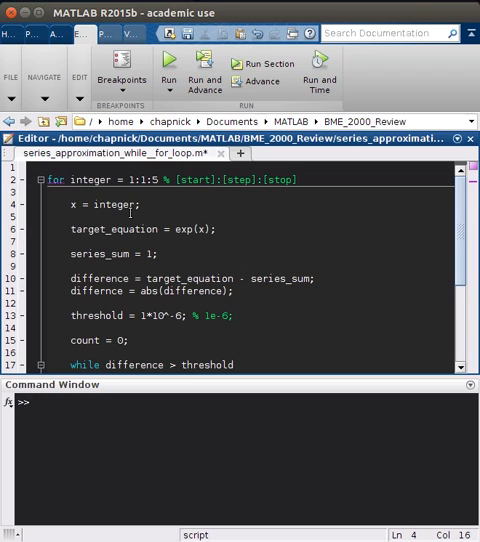
{"action": "scroll", "scroll_direction": "down", "scroll_amount": 3}
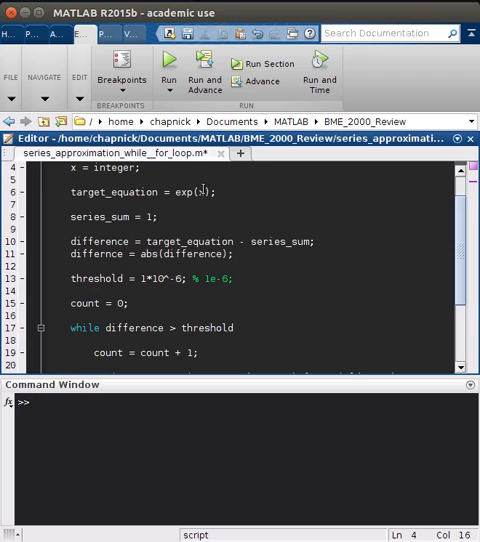
Insert an empty line after count = count + 1; before the for loop's end.
{"action": "scroll", "scroll_direction": "down", "scroll_amount": 3}
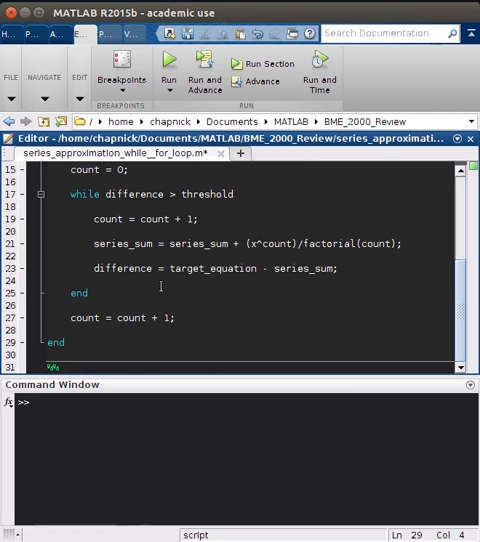
{"action": "scroll", "scroll_direction": "up", "scroll_amount": 3}
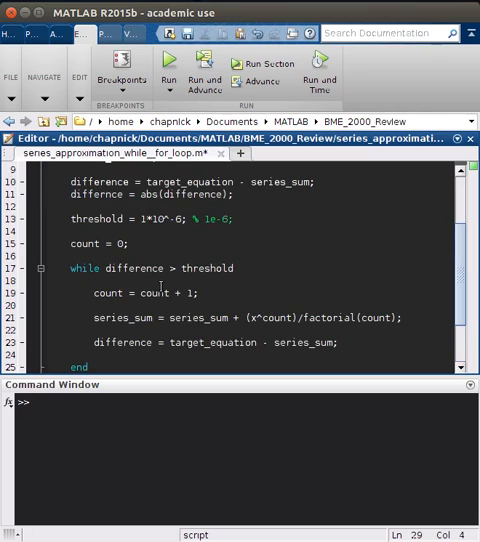
{"action": "scroll", "scroll_direction": "up", "scroll_amount": 3}
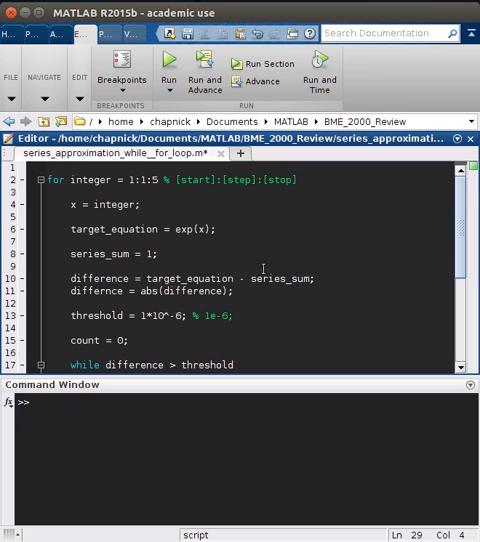
{"action": "scroll", "scroll_direction": "down", "scroll_amount": 3}
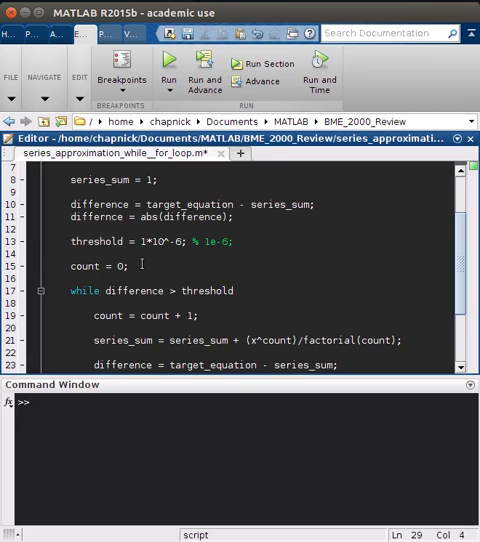
{"action": "scroll", "scroll_direction": "down", "scroll_amount": 3}
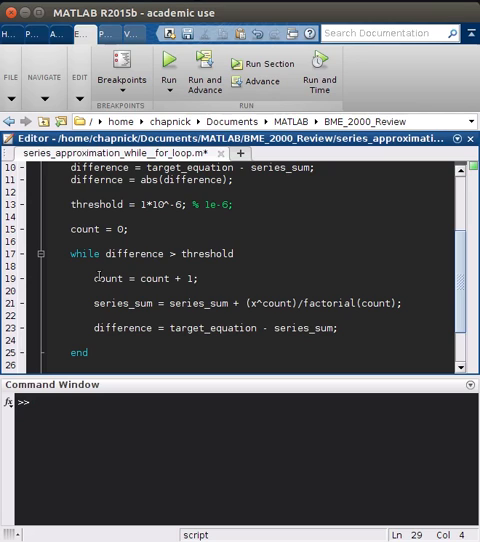
{"action": "scroll", "scroll_direction": "up", "scroll_amount": 3}
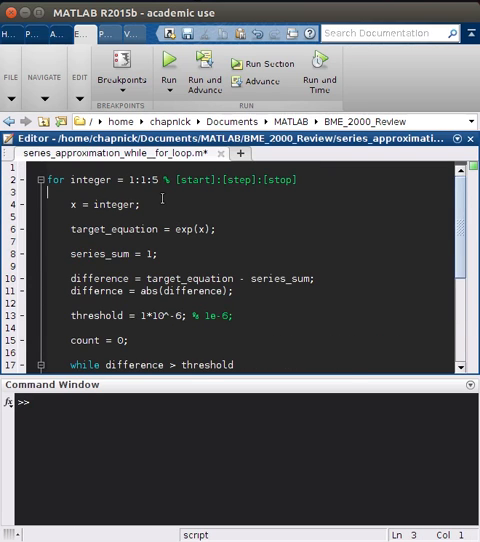
{"action": "scroll", "scroll_direction": "down", "scroll_amount": 3}
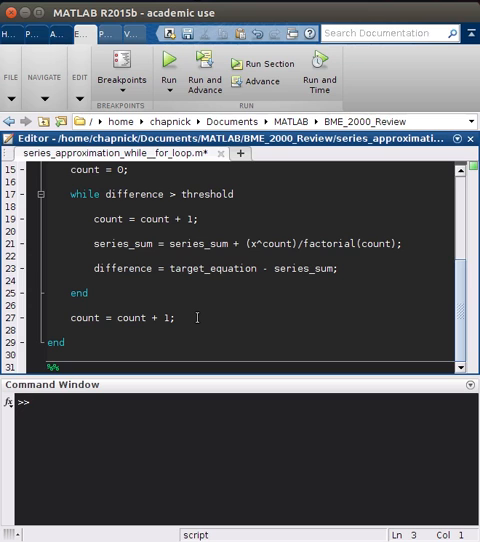
{"action": "scroll", "scroll_direction": "up", "scroll_amount": 3}
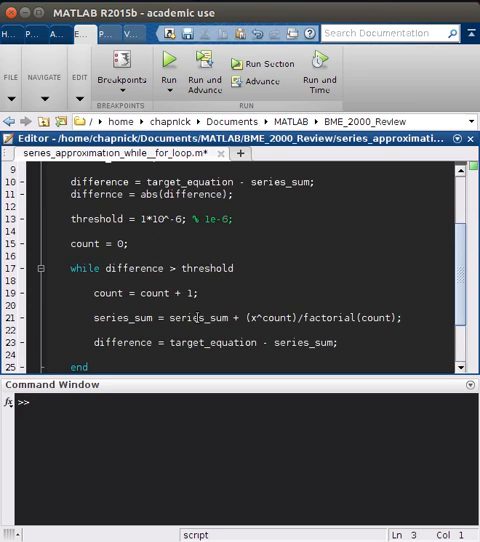
{"action": "scroll", "scroll_direction": "down", "scroll_amount": 3}
{"action": "type", "text": "count = count + 1;"}
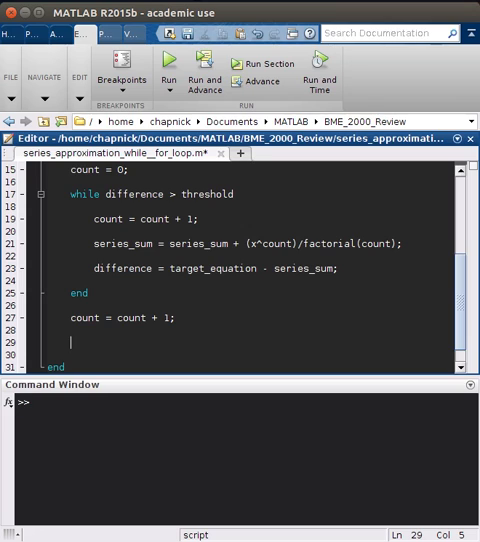
{"action": "mouse_move", "coordinate": [219, 312]}
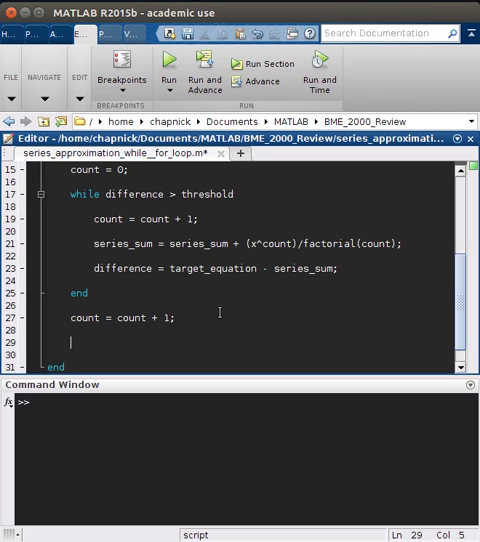
Type number_of_terms(integer) = count; on line 29, checking the loop variable name.
{"action": "type", "text": "nume"}
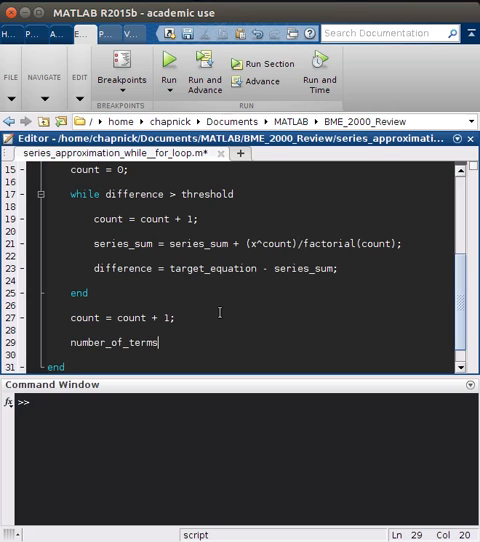
{"action": "type", "text": "("}
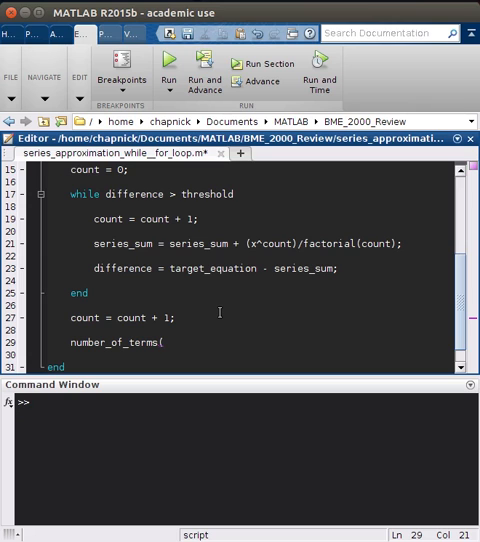
{"action": "scroll", "scroll_direction": "up", "scroll_amount": 3}
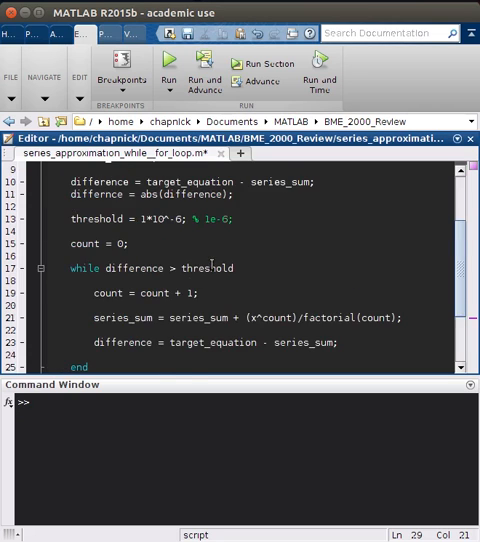
{"action": "scroll", "scroll_direction": "up", "scroll_amount": 3}
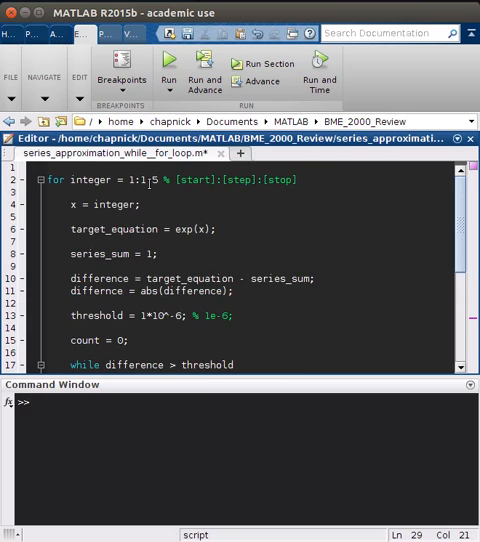
{"action": "scroll", "scroll_direction": "down", "scroll_amount": 3}
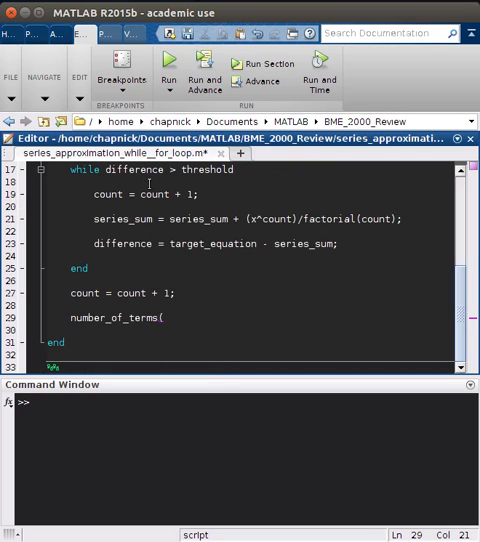
{"action": "type", "text": "integer)"}
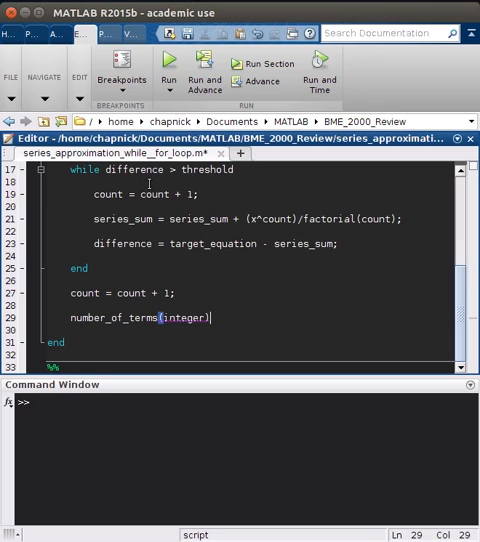
{"action": "type", "text": "="}
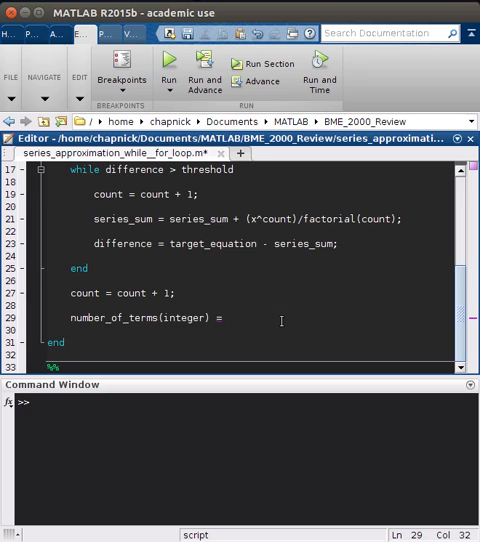
{"action": "type", "text": "count;"}
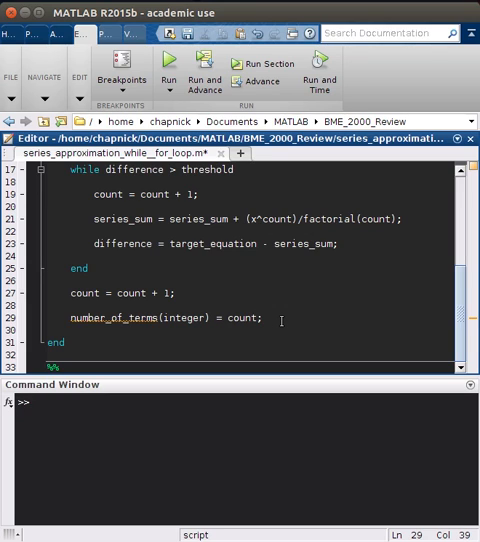
{"action": "scroll", "scroll_direction": "up", "scroll_amount": 3}
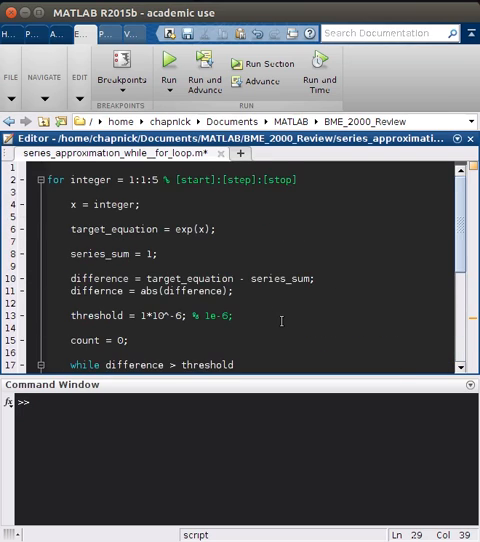
{"action": "scroll", "scroll_direction": "down", "scroll_amount": 3}
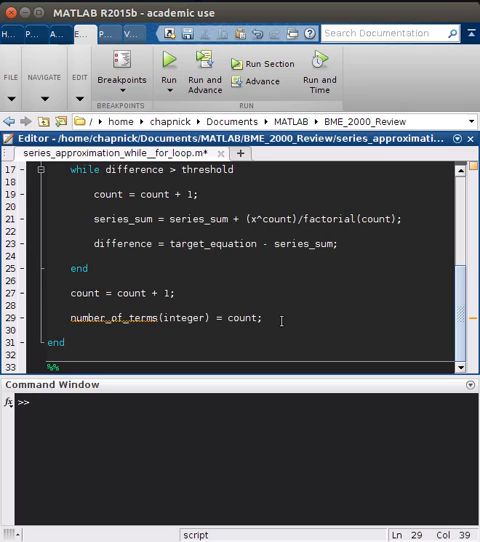
{"action": "type", "text": "numb"}
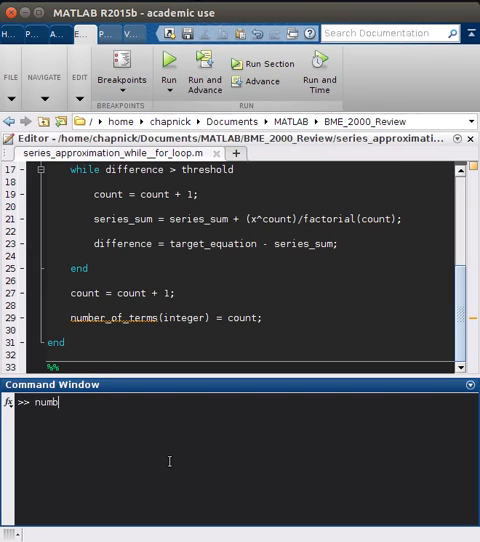
{"action": "key", "text": "Return"}
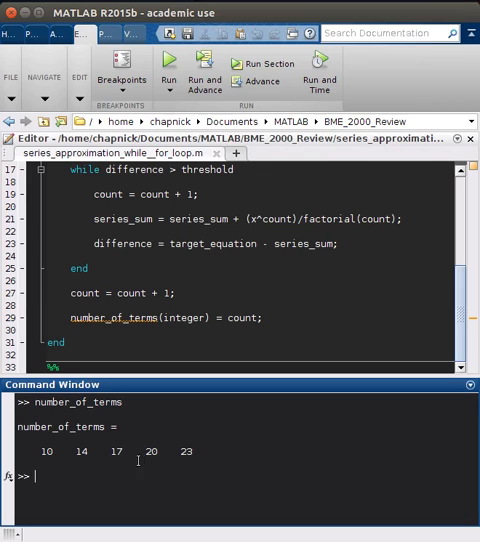
{"action": "mouse_move", "coordinate": [309, 409]}
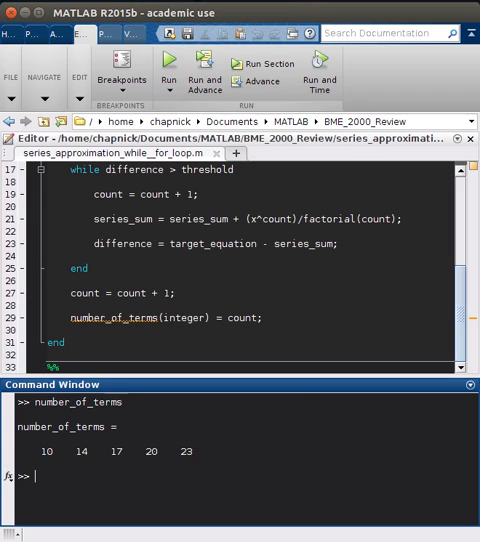
{"action": "mouse_move", "coordinate": [279, 292]}
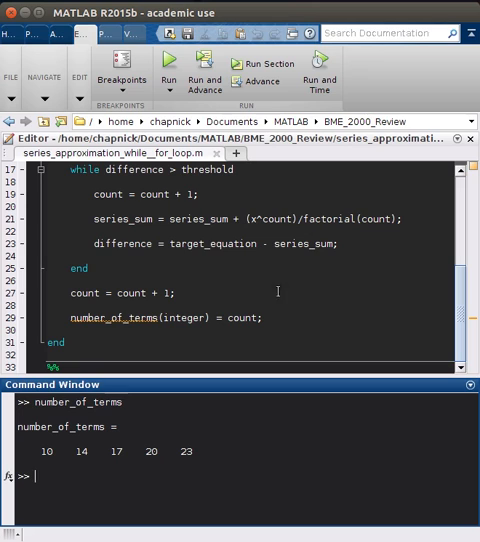
{"action": "scroll", "scroll_direction": "up", "scroll_amount": 3}
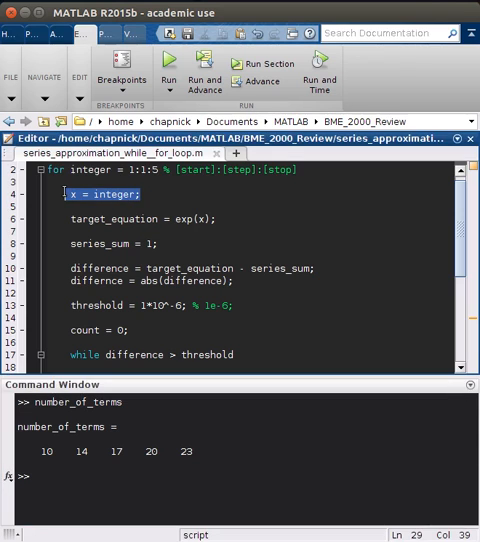
{"action": "scroll", "scroll_direction": "down", "scroll_amount": 3}
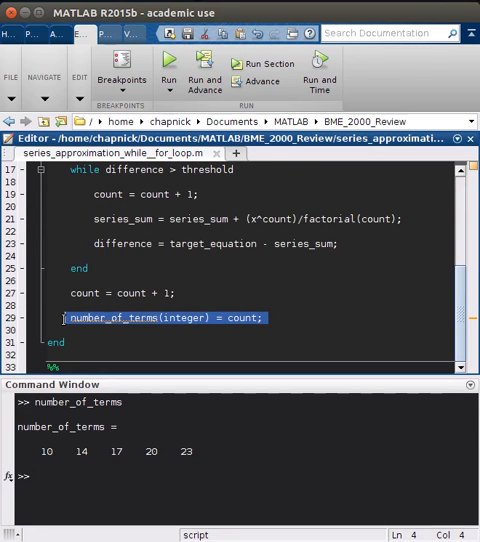
{"action": "left_click", "coordinate": [68, 318]}
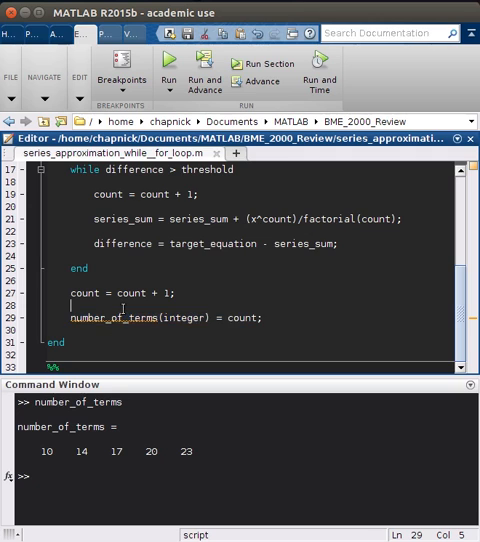
{"action": "scroll", "scroll_direction": "up", "scroll_amount": 3}
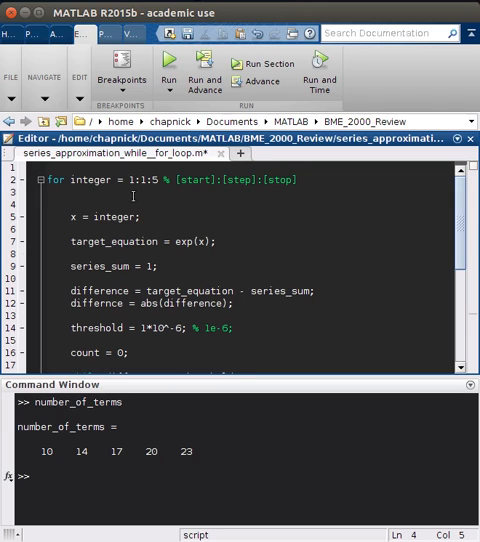
Insert tic % start timer as the first line of the for loop body.
{"action": "type", "text": "tic"}
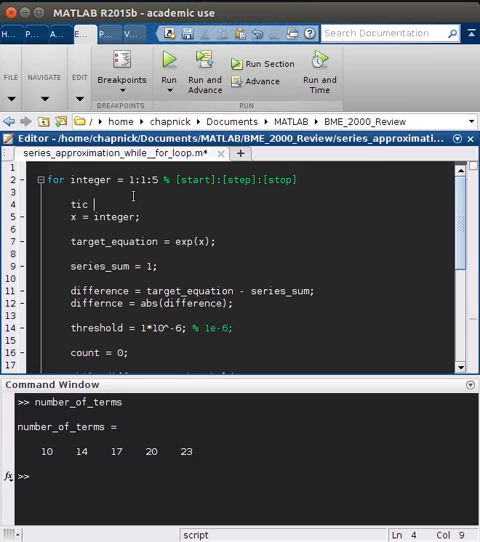
{"action": "type", "text": "% st"}
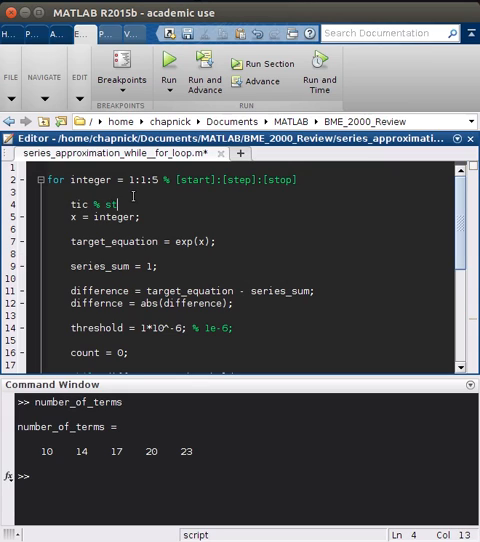
{"action": "type", "text": "art timer"}
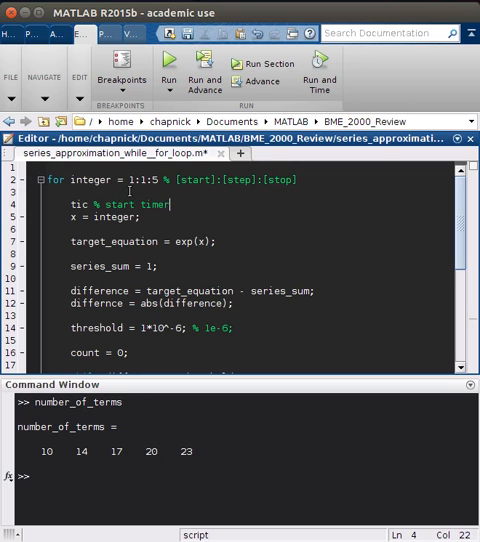
{"action": "scroll", "scroll_direction": "down", "scroll_amount": 3}
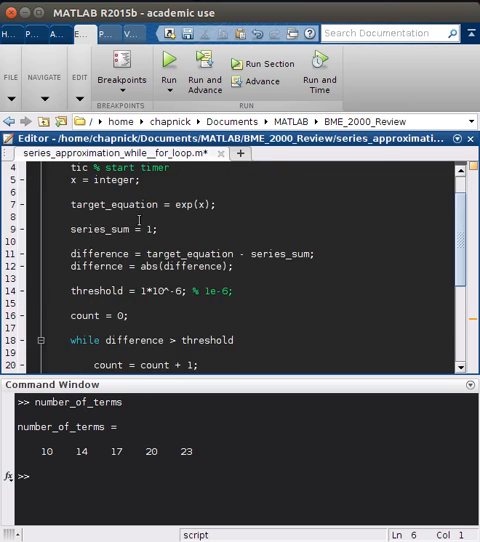
{"action": "scroll", "scroll_direction": "down", "scroll_amount": 3}
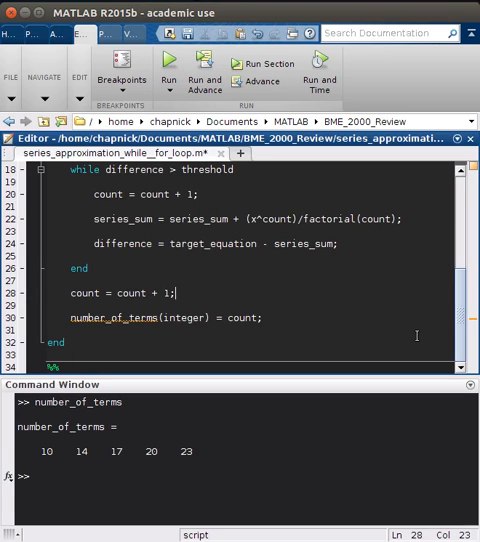
Add finish(integer) = toc; % stop timer on a new line after the count increment.
{"action": "key", "text": "Return"}
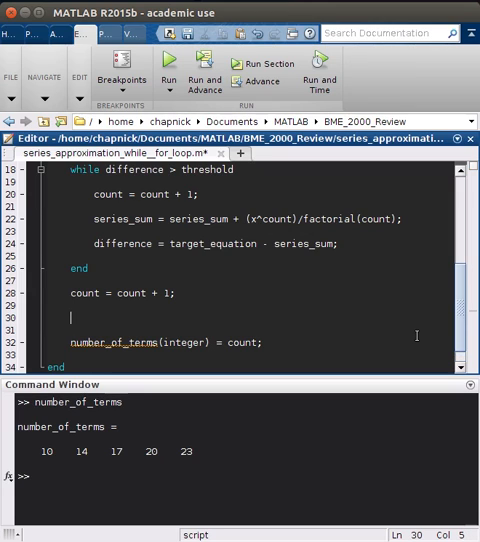
{"action": "type", "text": "%"}
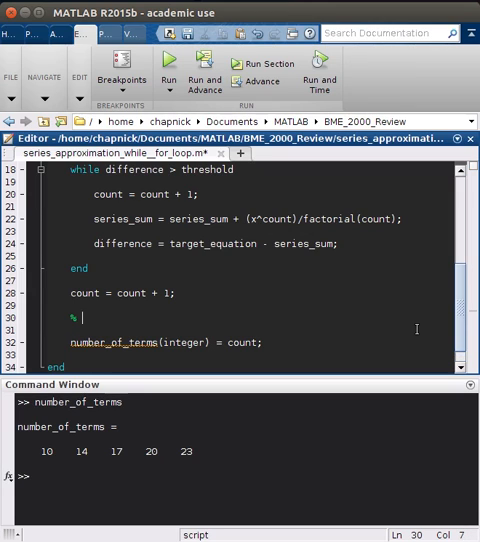
{"action": "type", "text": "stop ti"}
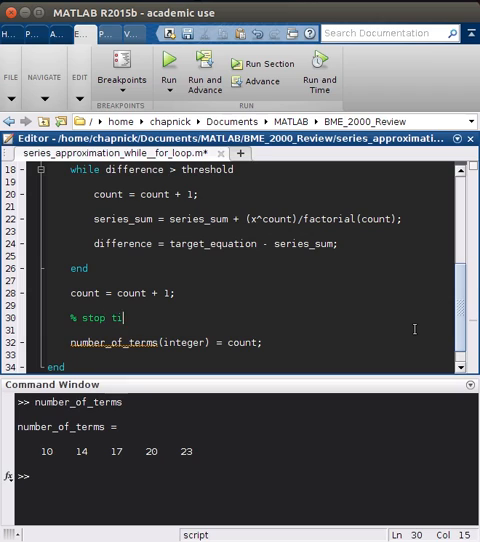
{"action": "type", "text": "mer"}
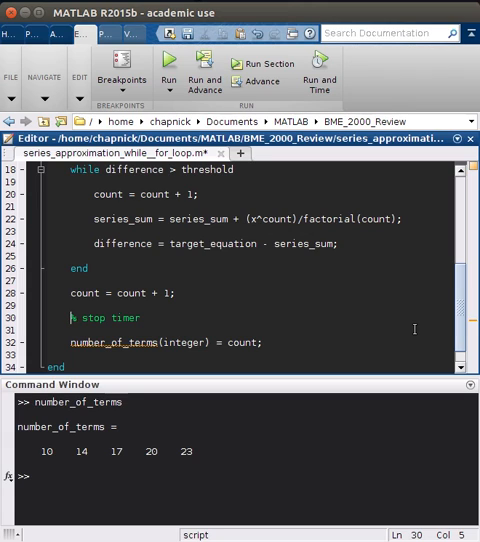
{"action": "type", "text": "toc"}
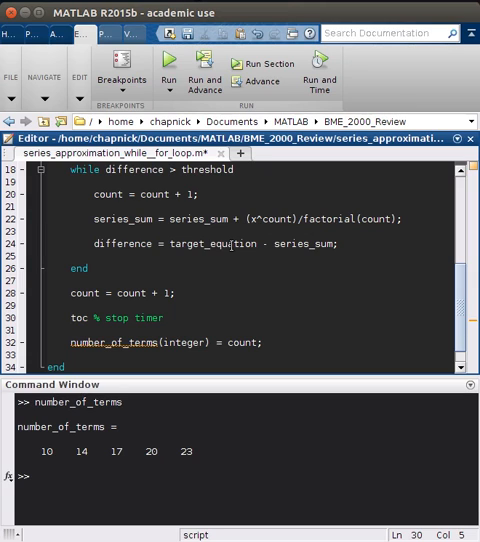
{"action": "type", "text": "finsih("}
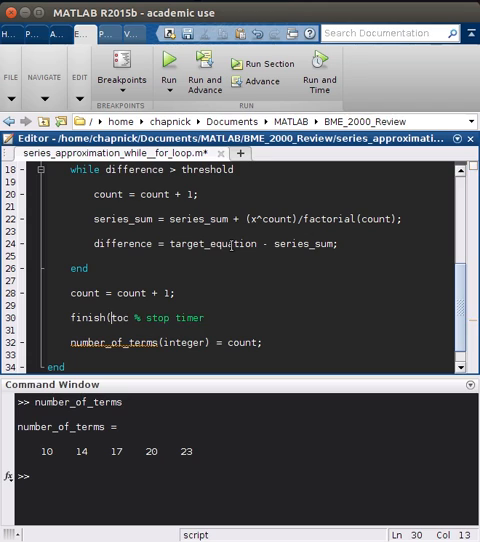
{"action": "type", "text": "integer) ="}
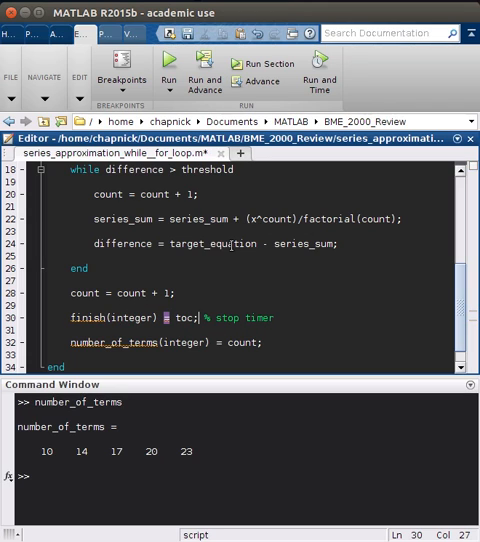
{"action": "scroll", "scroll_direction": "down", "scroll_amount": 3}
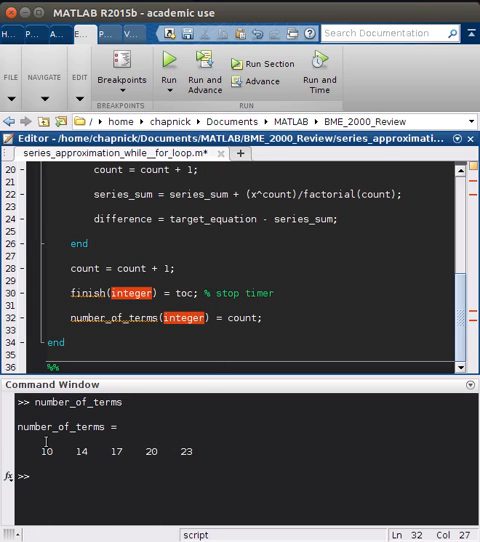
Display finish, switch to format long, and show the timings again (0.003255 to 0.000282).
{"action": "type", "text": "finish"}
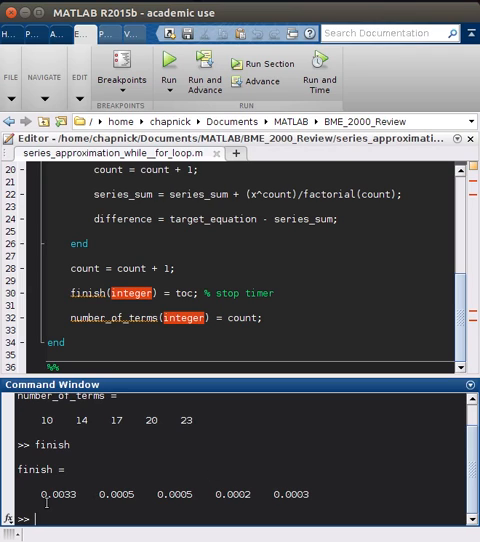
{"action": "mouse_move", "coordinate": [384, 487]}
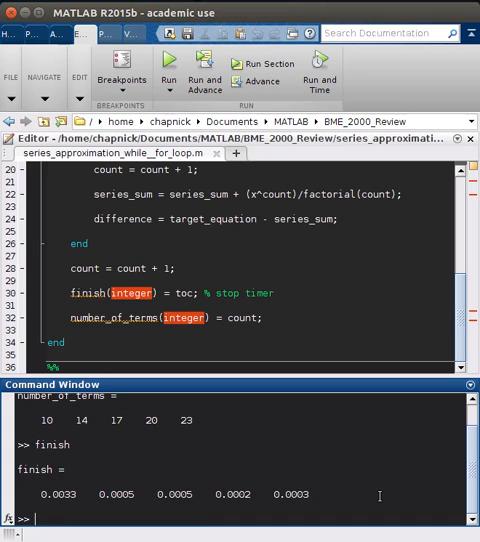
{"action": "type", "text": "fom"}
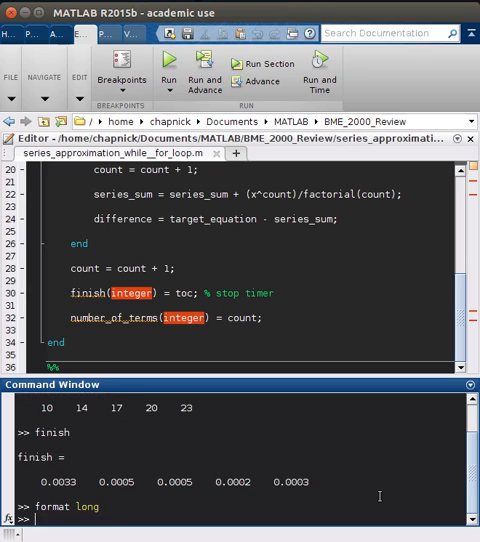
{"action": "type", "text": "fi"}
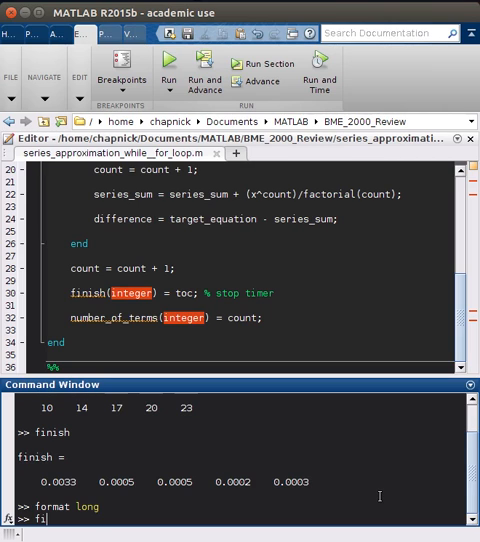
{"action": "key", "text": "Return"}
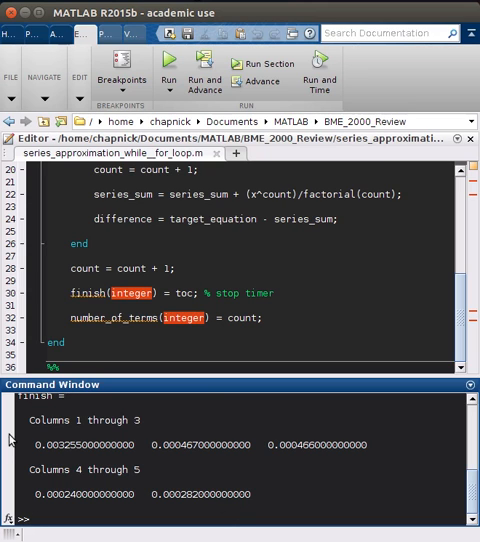
{"action": "scroll", "scroll_direction": "up", "scroll_amount": 3}
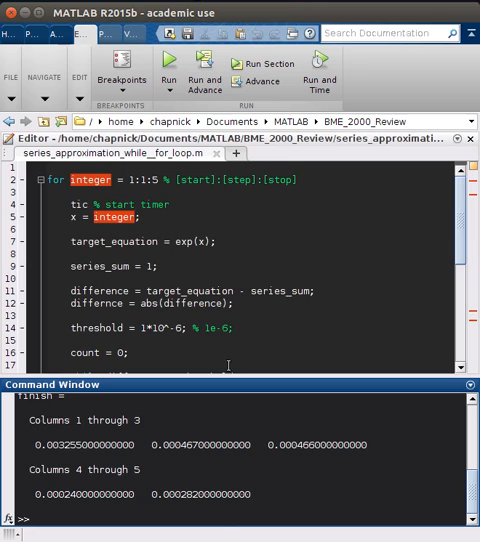
Collapse the Command Window and scroll through the full timed for-loop script.
{"action": "scroll", "scroll_direction": "down", "scroll_amount": 3}
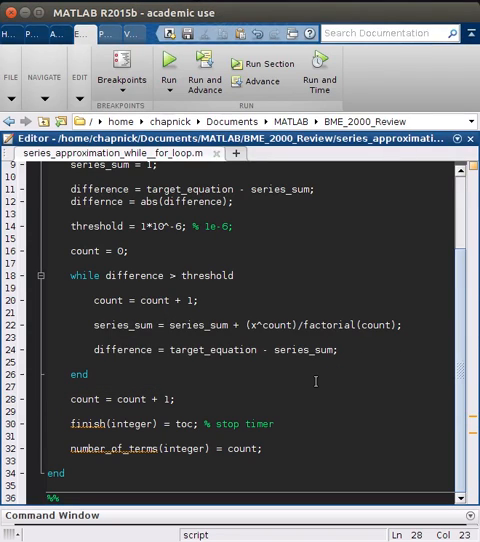
{"action": "scroll", "scroll_direction": "up", "scroll_amount": 3}
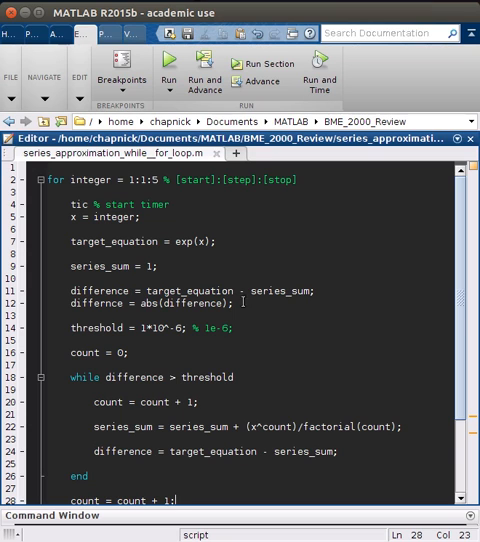
{"action": "scroll", "scroll_direction": "down", "scroll_amount": 3}
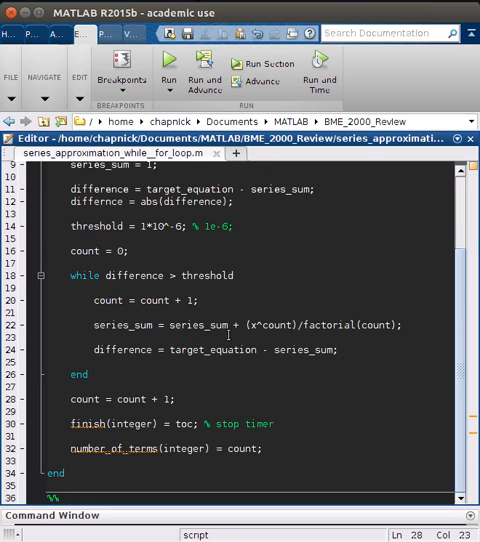